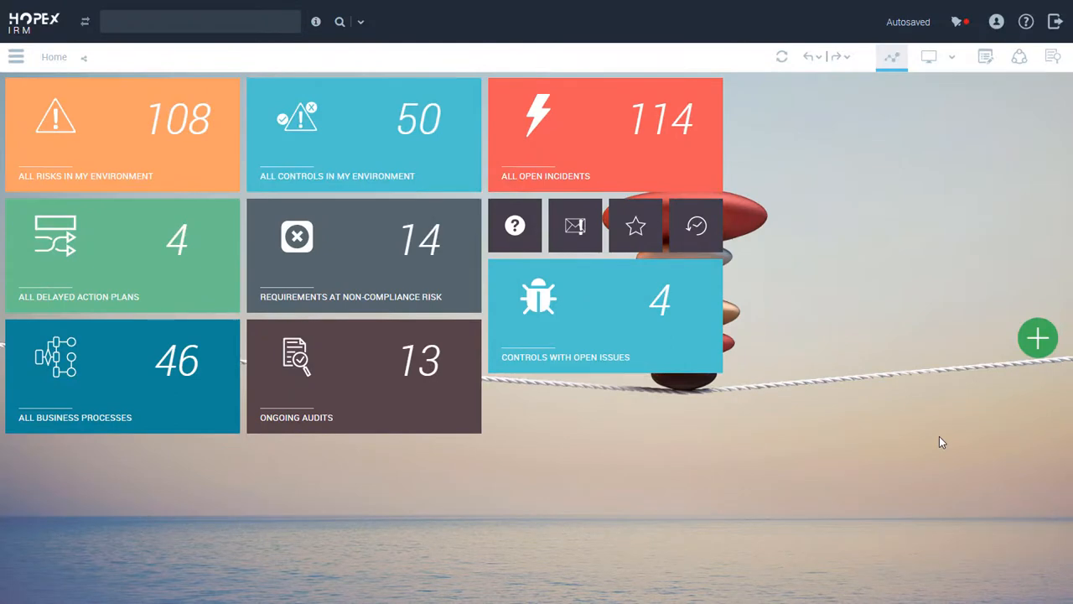
pyautogui.moveTo(411, 554)
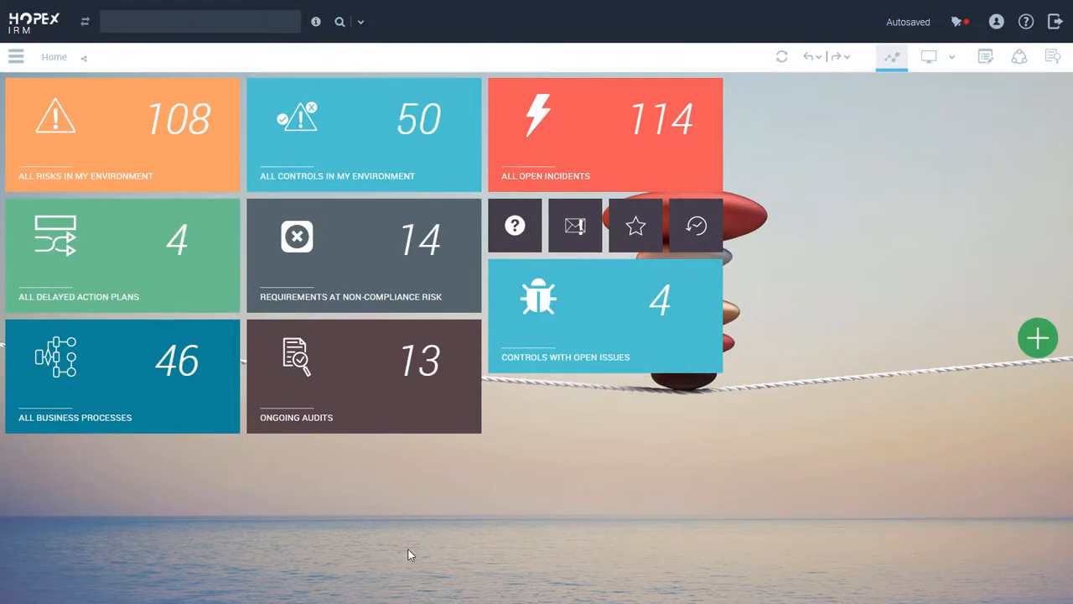
pyautogui.moveTo(325, 519)
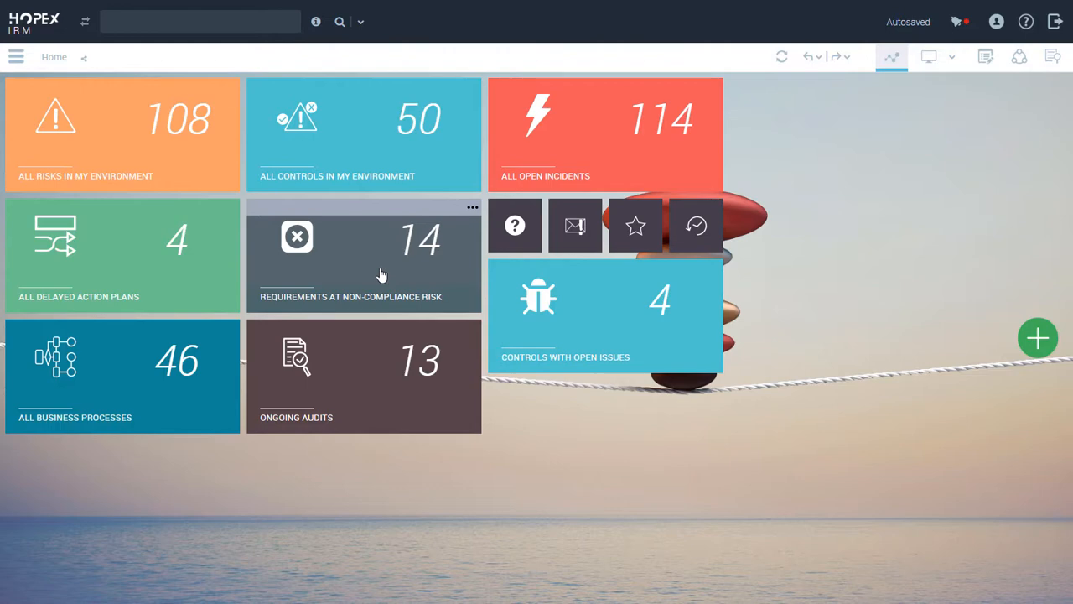
pyautogui.moveTo(138, 141)
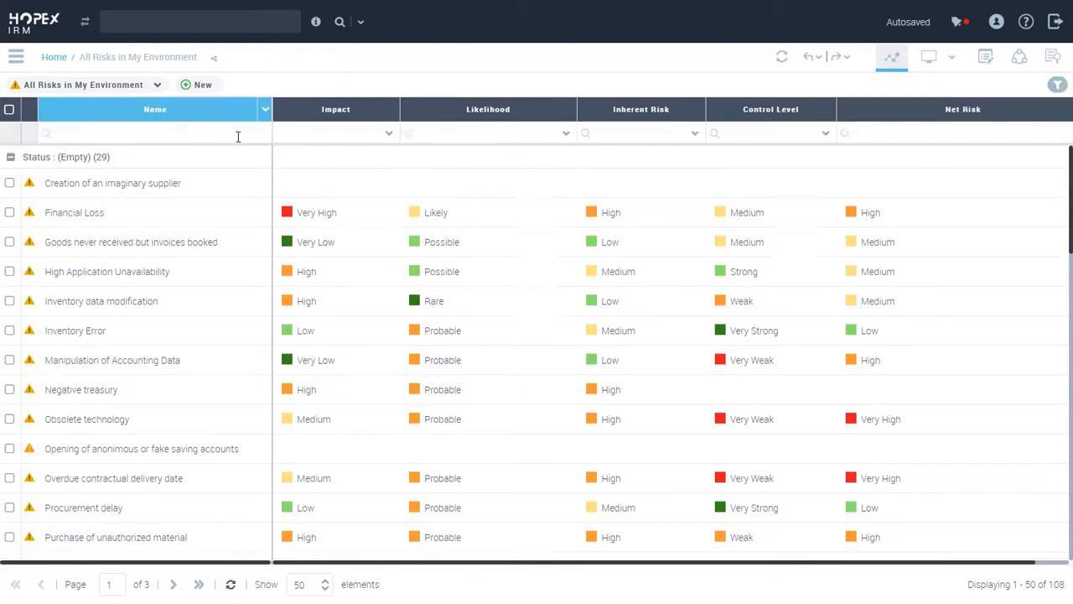
# - Filter the All Risks in My Environment list's Name column with *ri
pyautogui.click(151, 132)
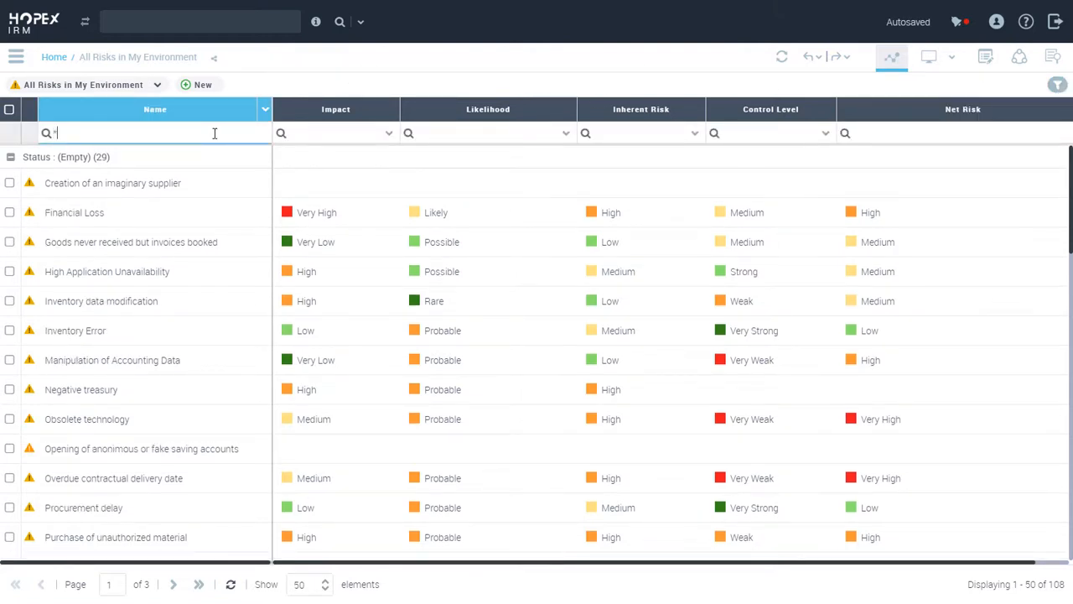
pyautogui.write('*ri')
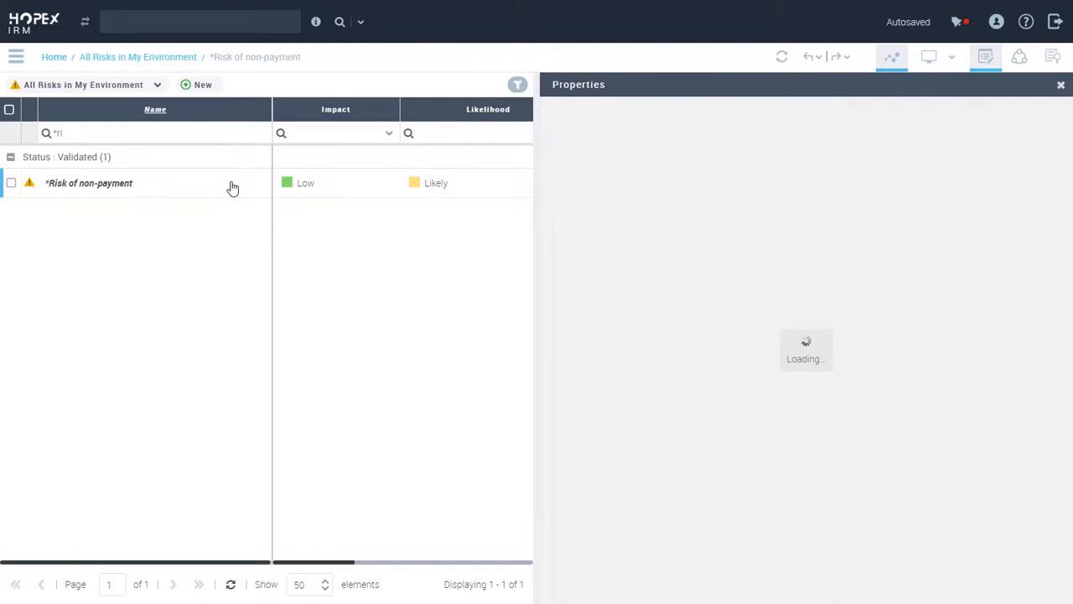
# - Open the Risk of non-payment risk from the filtered list
pyautogui.click(891, 57)
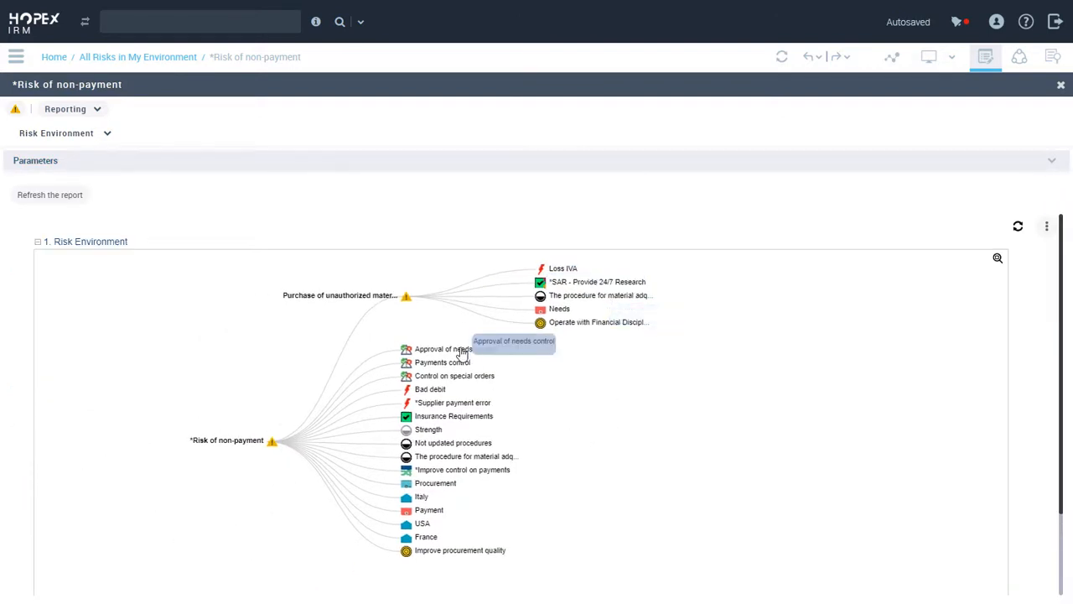
pyautogui.moveTo(465, 381)
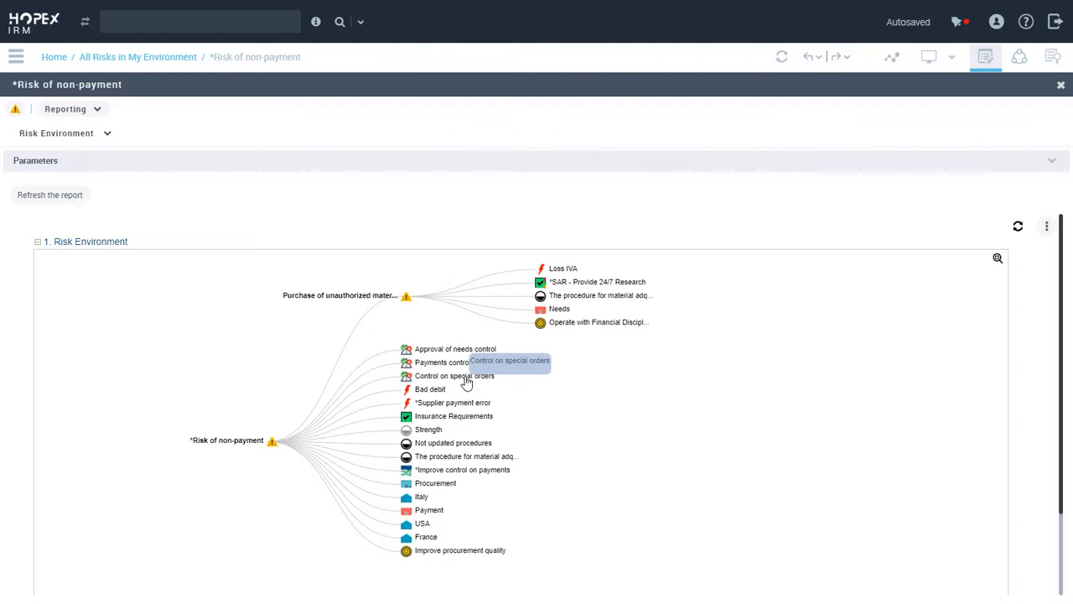
pyautogui.moveTo(434, 389)
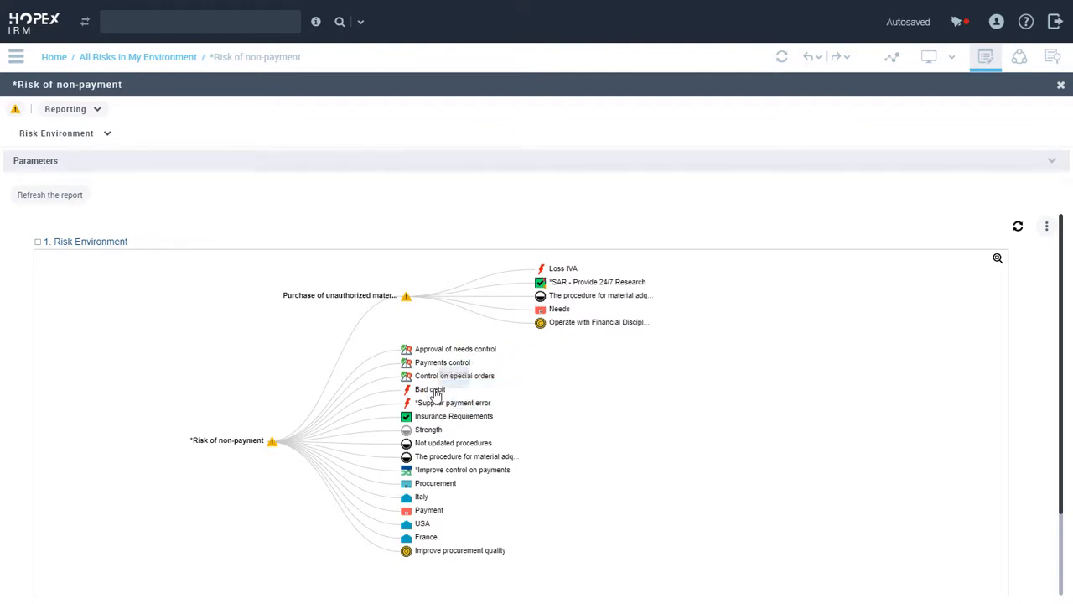
pyautogui.moveTo(437, 402)
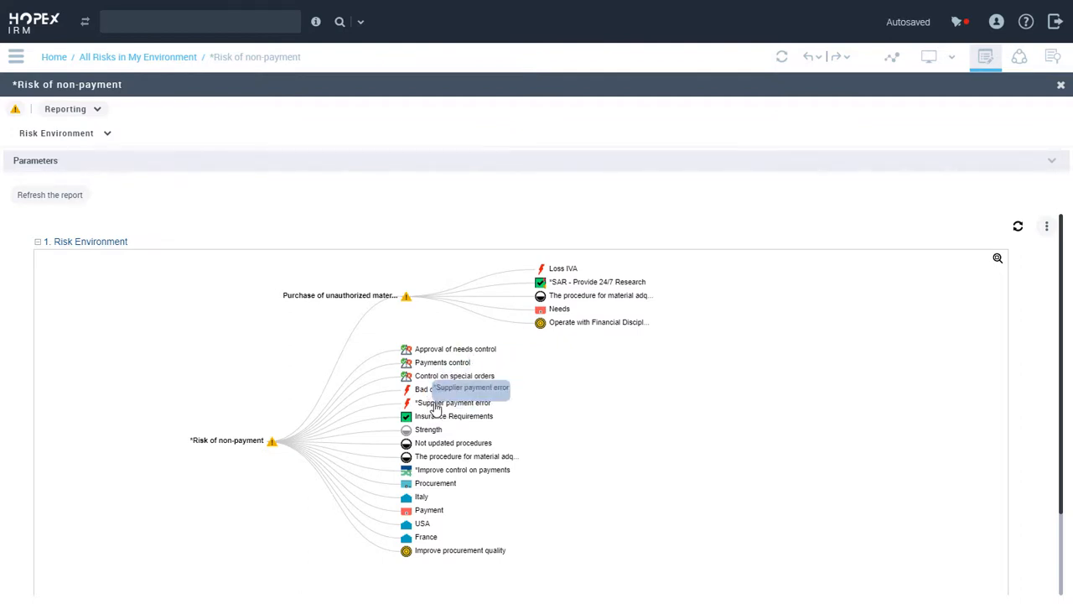
pyautogui.moveTo(432, 416)
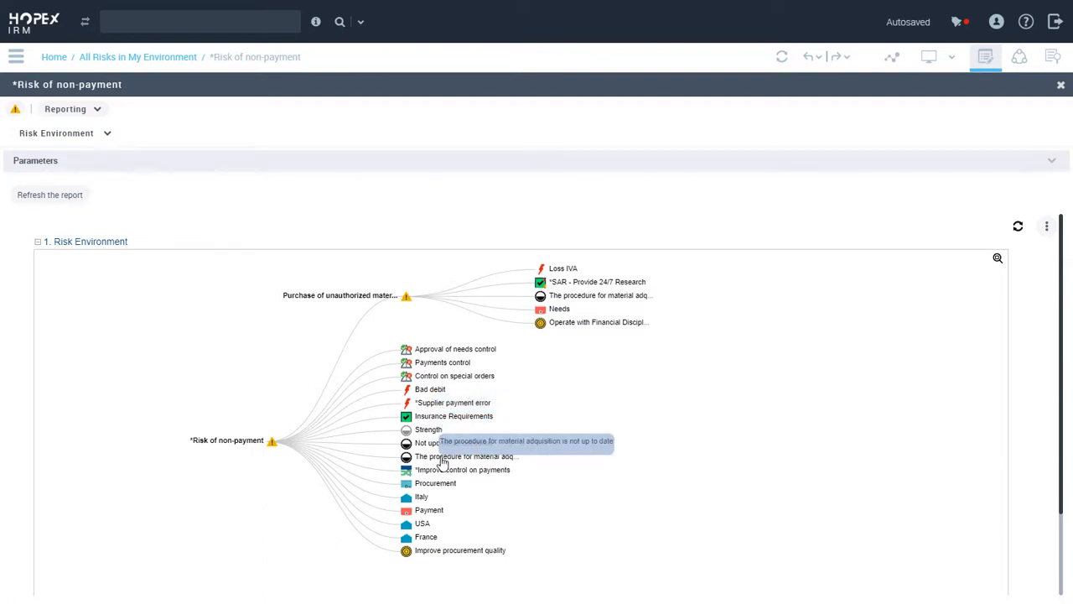
pyautogui.moveTo(442, 470)
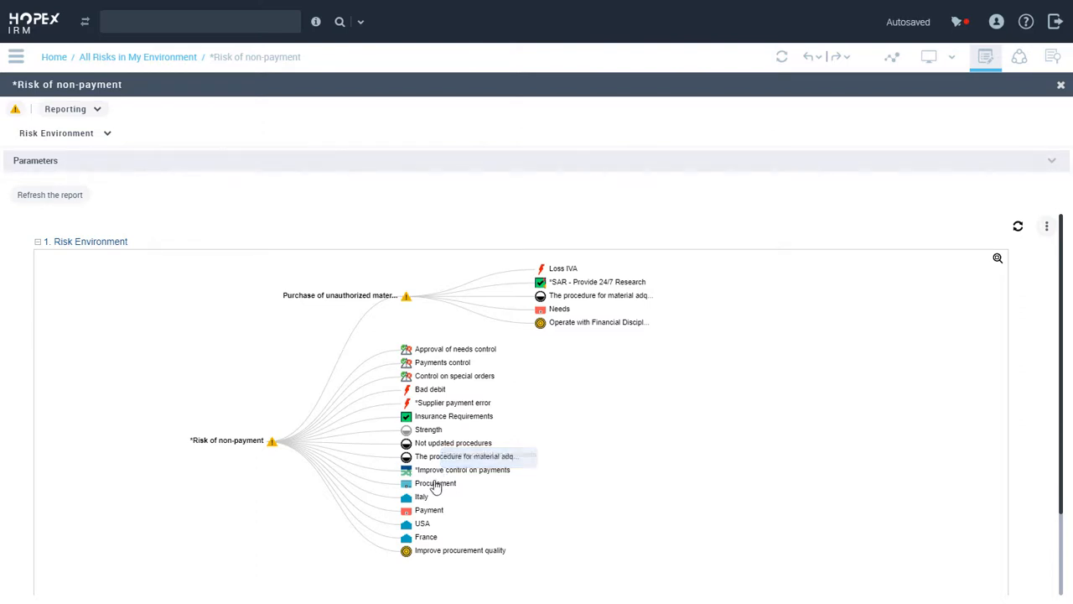
pyautogui.moveTo(430, 539)
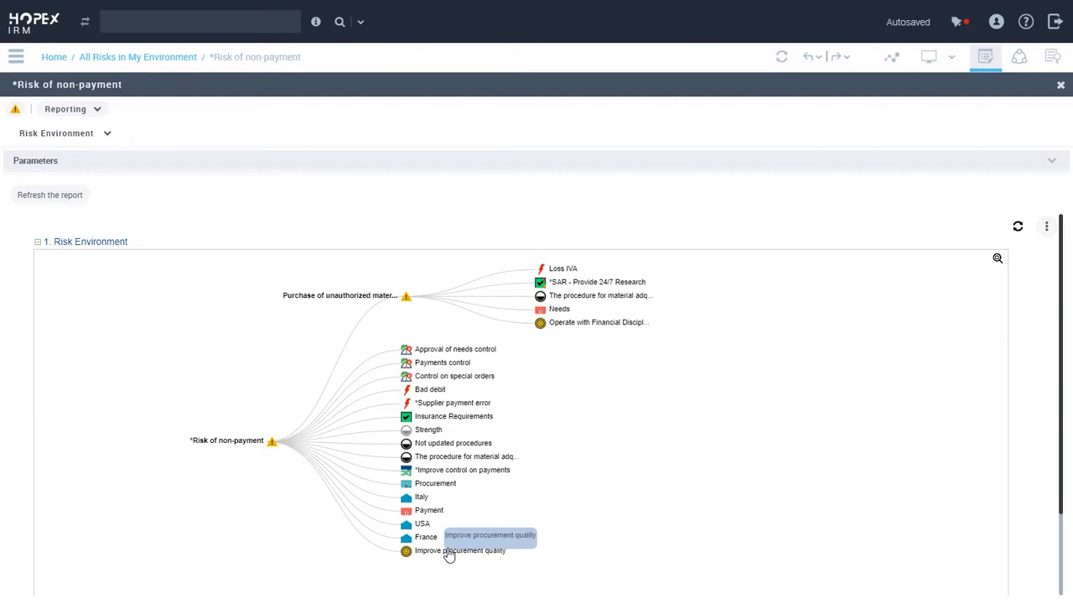
pyautogui.moveTo(469, 328)
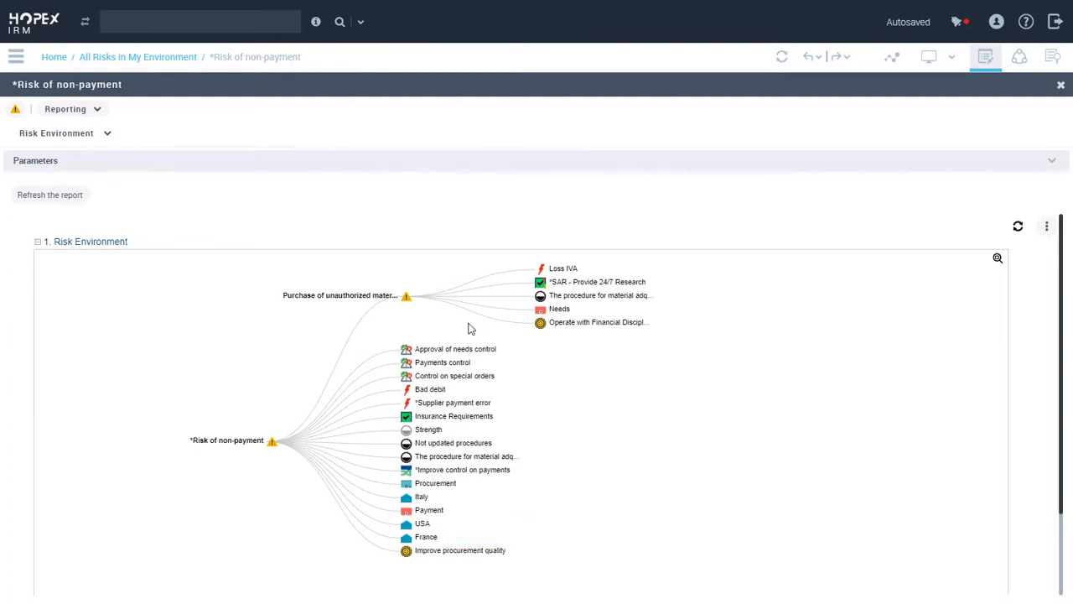
pyautogui.moveTo(407, 299)
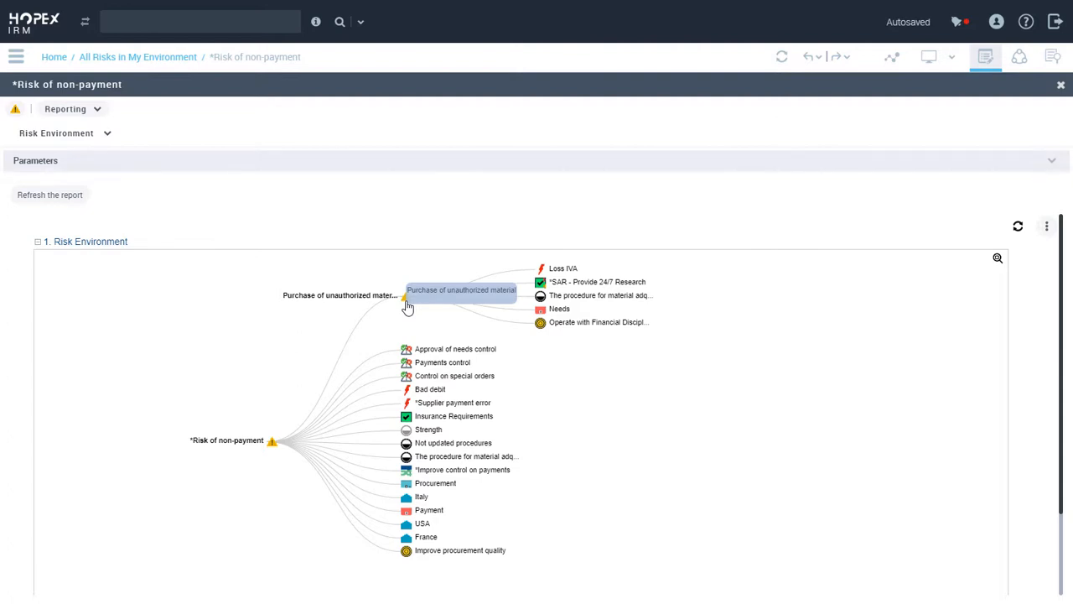
# - Switch the Risk of non-payment page to its Characteristics view
pyautogui.click(71, 108)
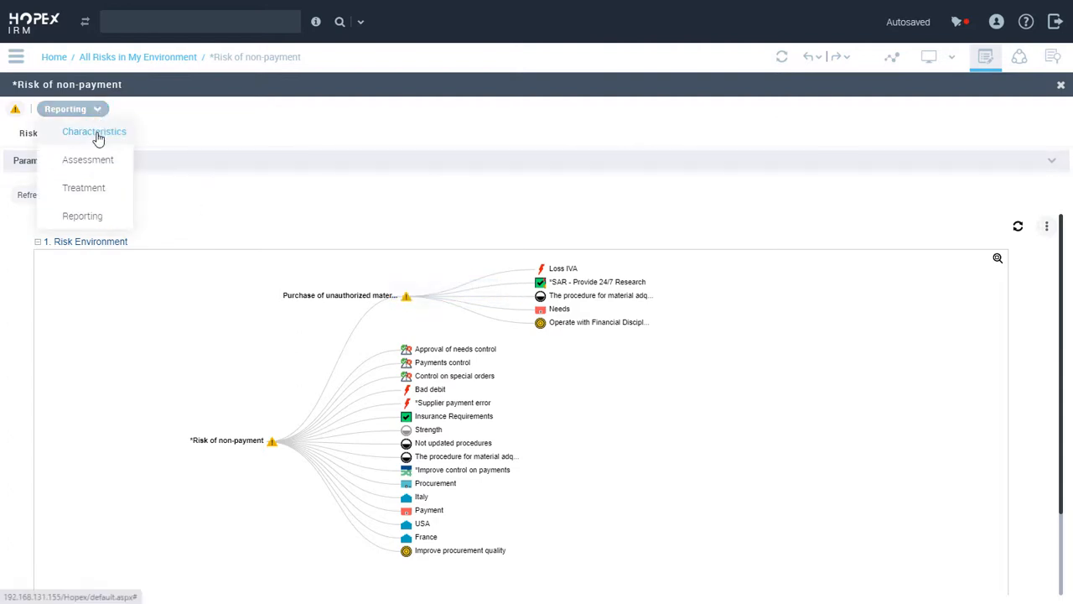
pyautogui.click(94, 132)
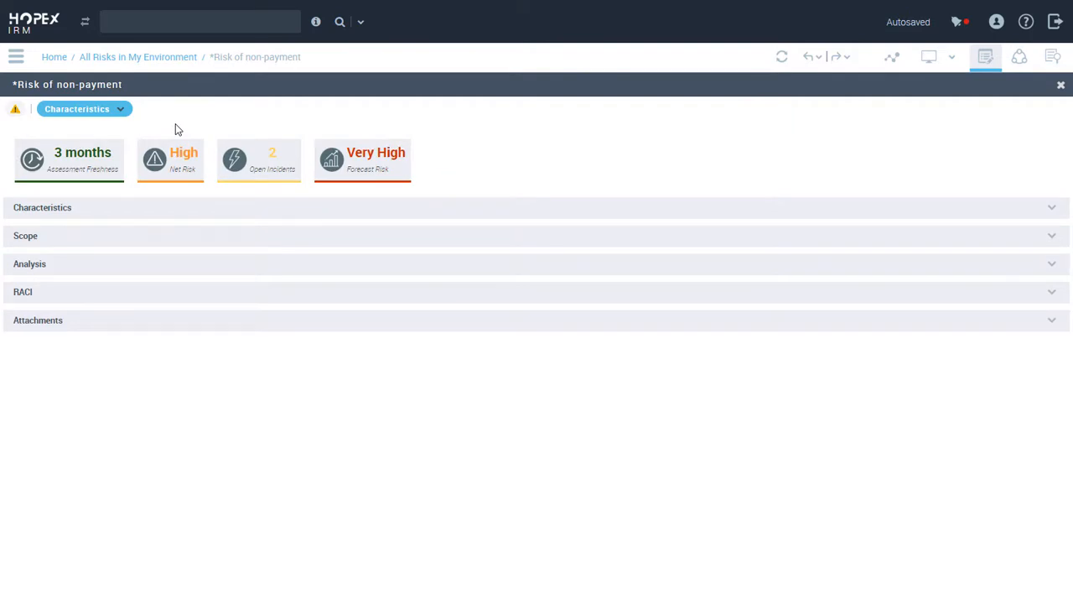
pyautogui.moveTo(119, 191)
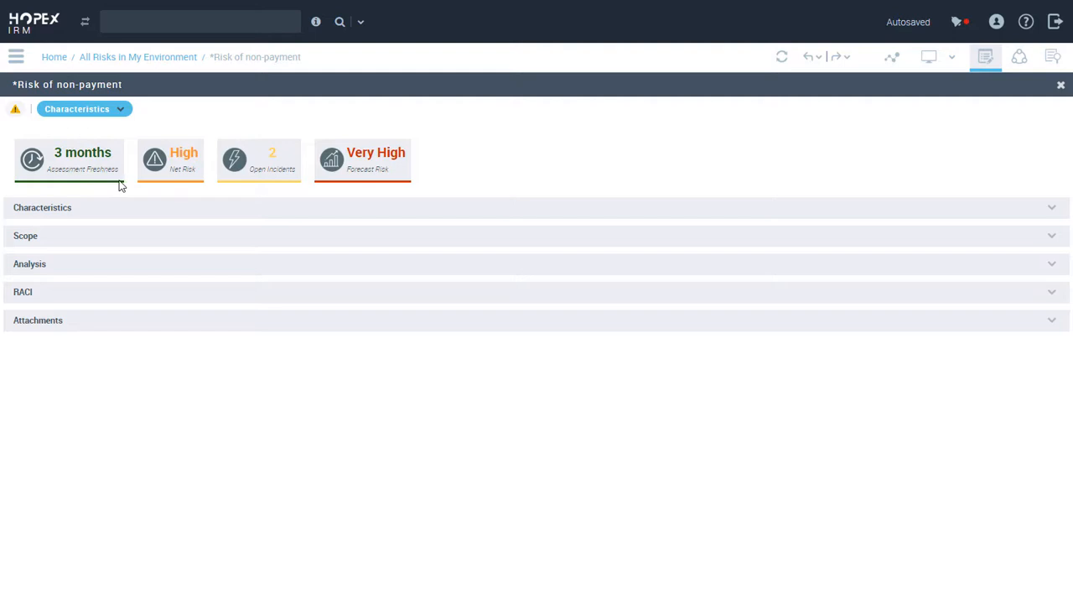
pyautogui.moveTo(183, 186)
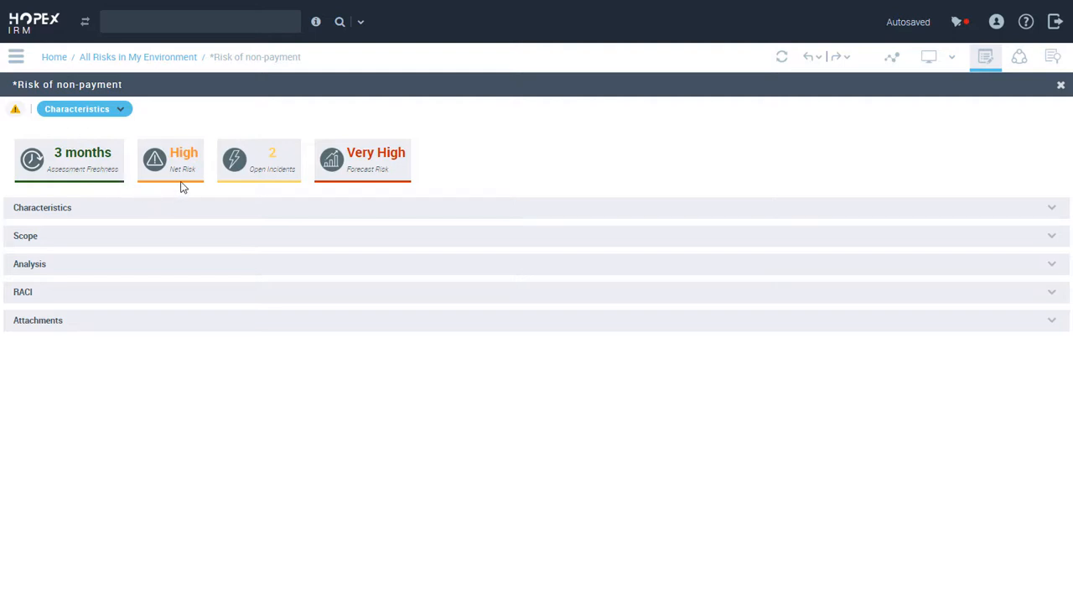
pyautogui.moveTo(396, 191)
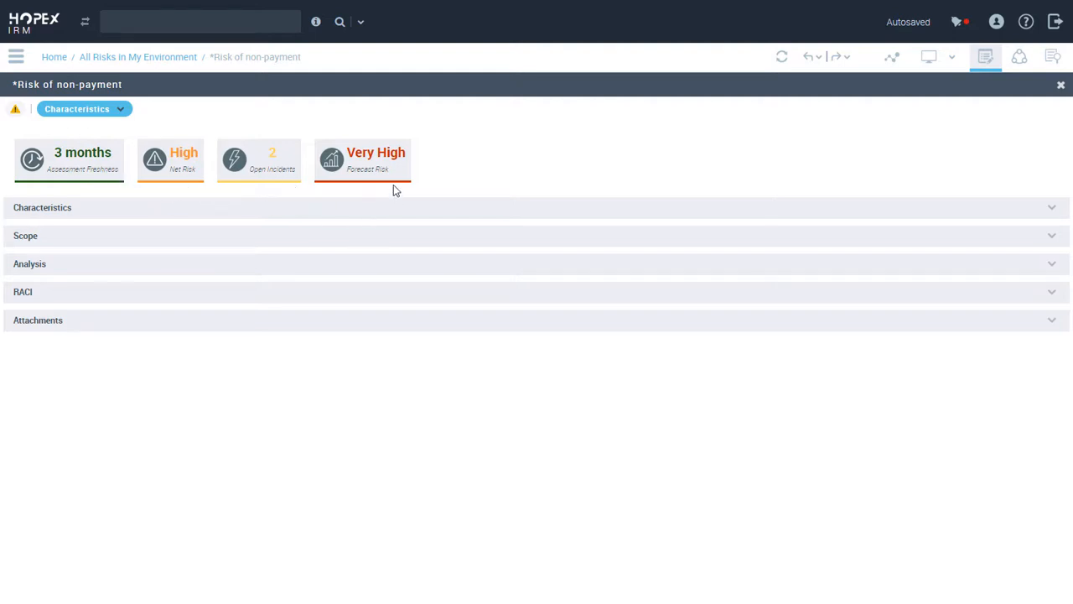
# - Open the Risks library from the main menu's Libraries section
pyautogui.click(17, 56)
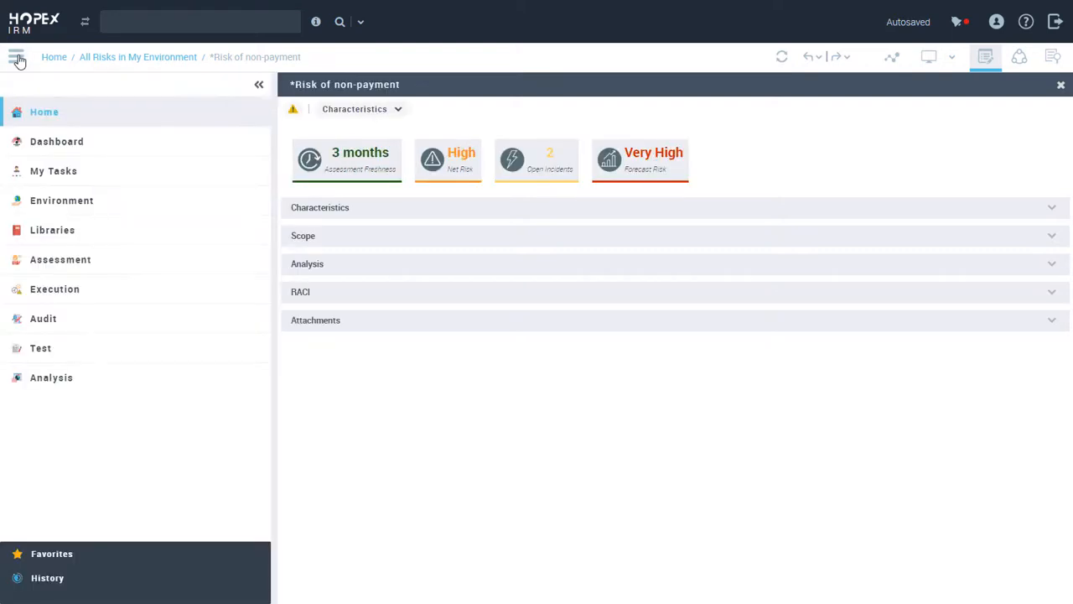
pyautogui.click(52, 230)
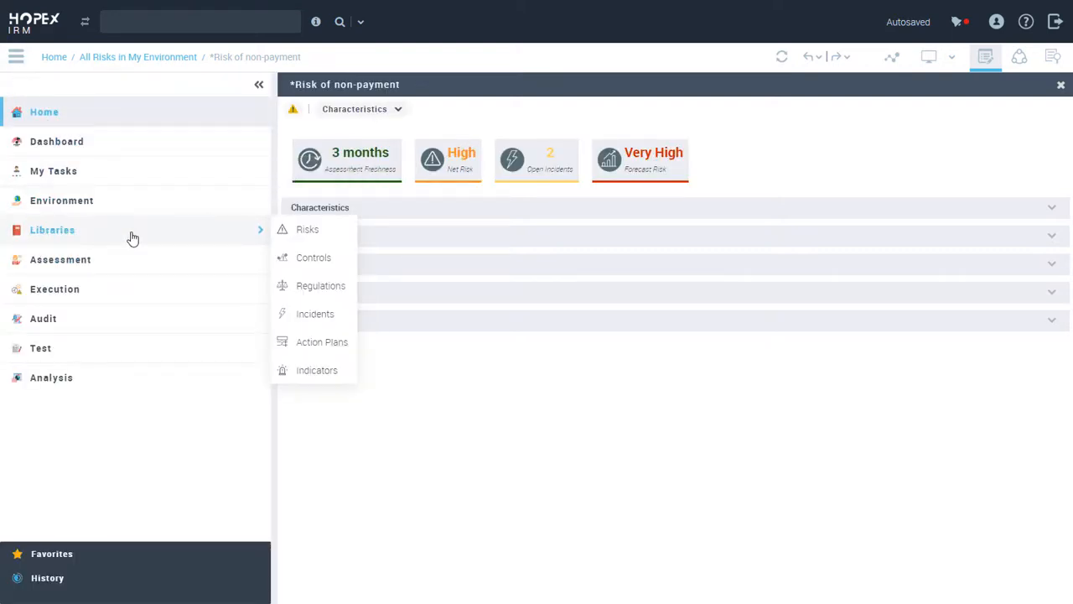
pyautogui.click(306, 229)
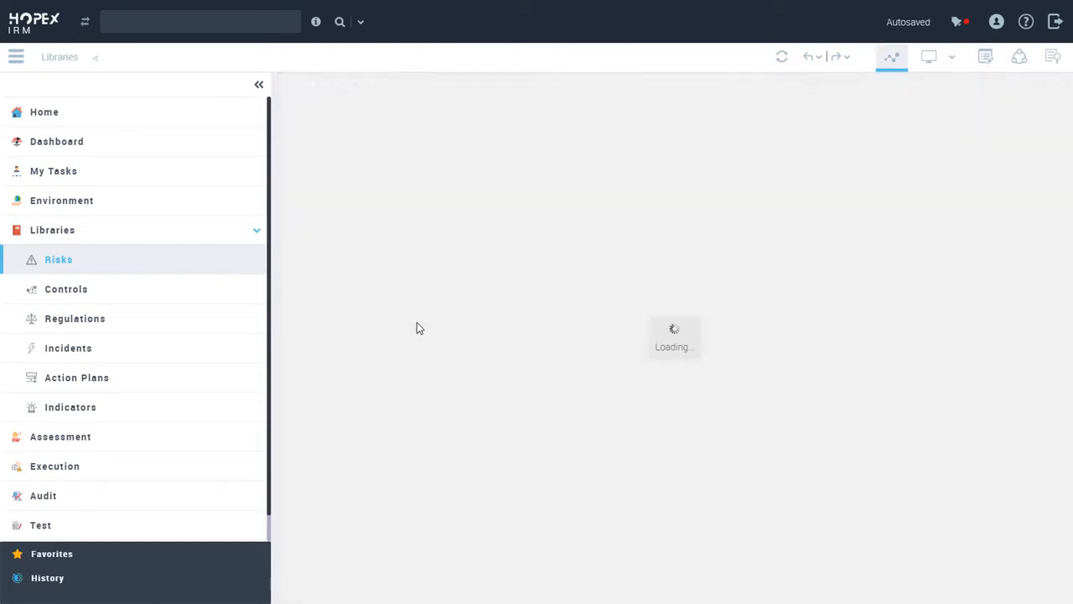
pyautogui.click(59, 259)
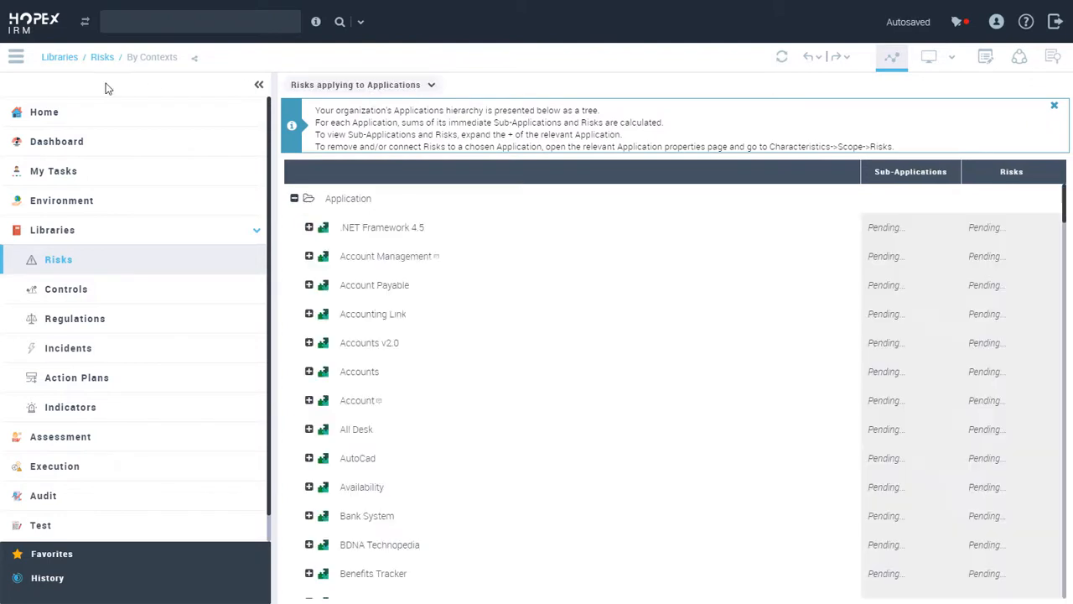
# - Group risks by Processes and open the Support Process diagram
pyautogui.click(259, 84)
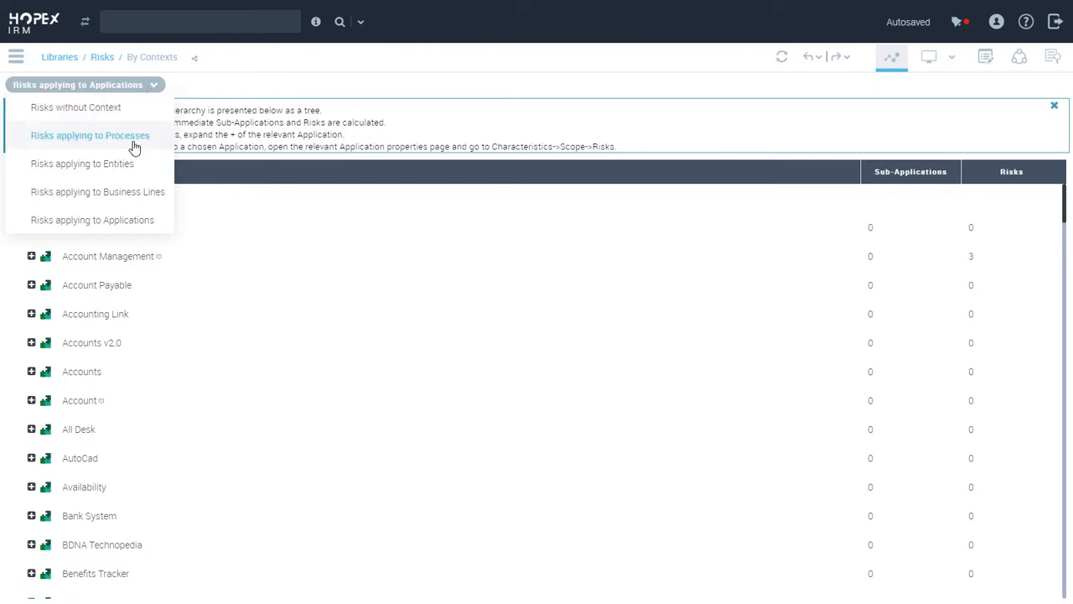
pyautogui.click(90, 135)
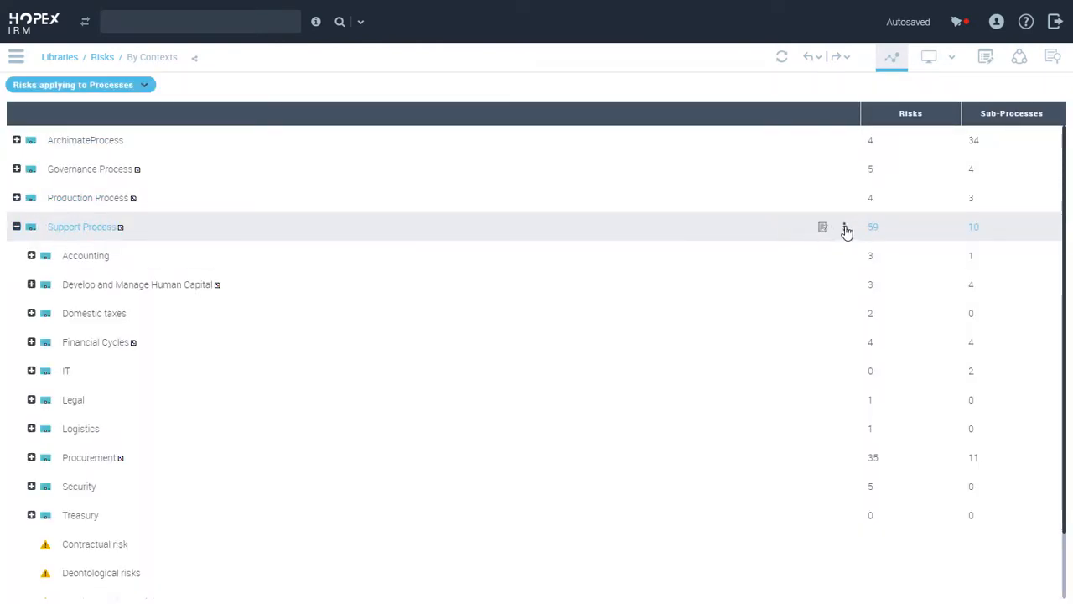
pyautogui.click(847, 227)
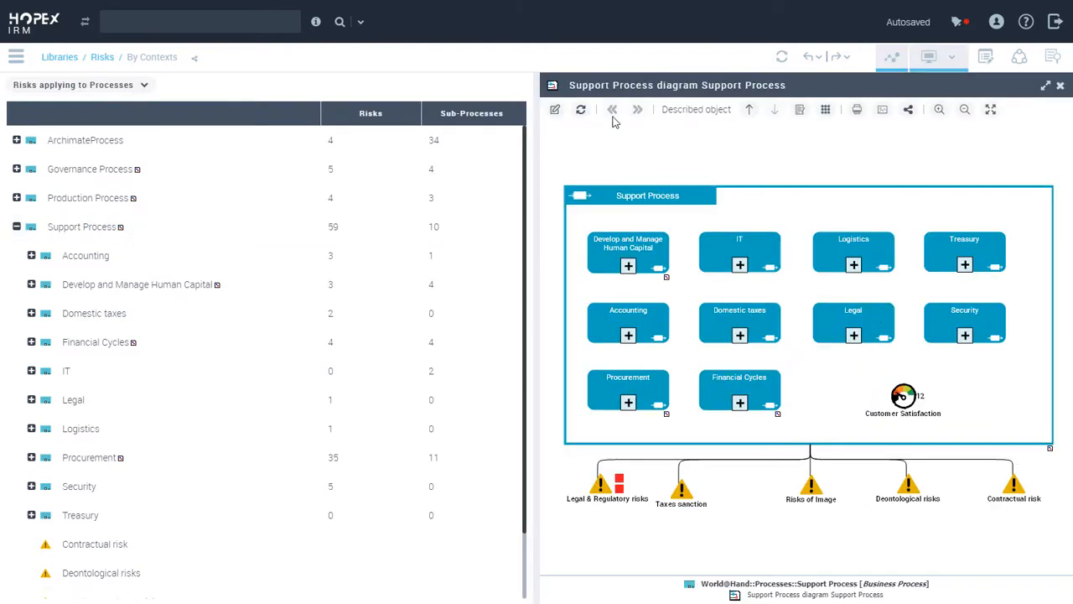
# - Hide the tree panel and open the Screen and select candidates process diagram
pyautogui.click(893, 59)
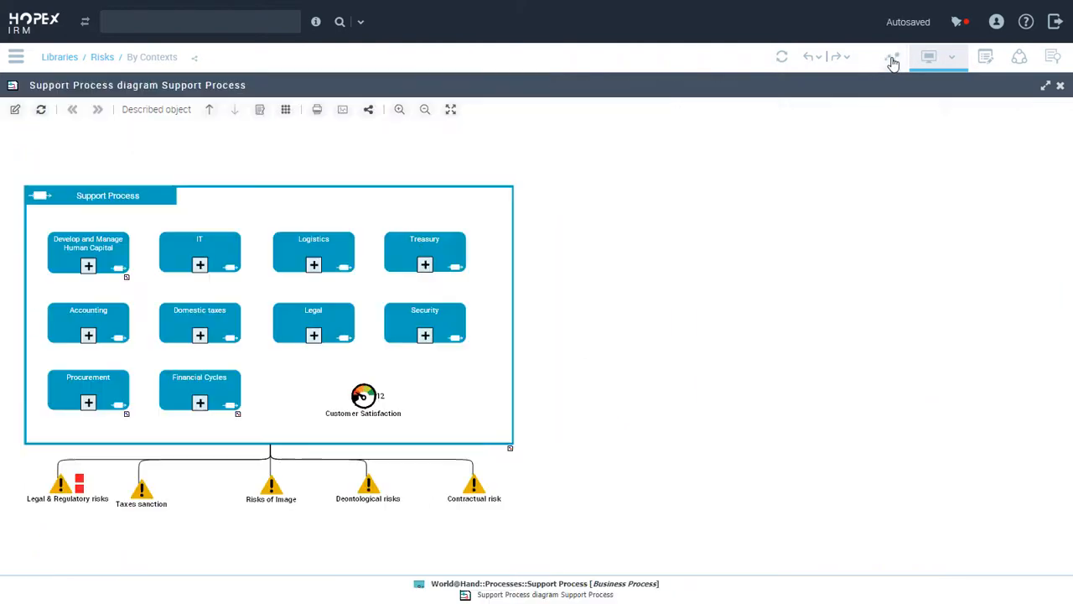
pyautogui.click(88, 252)
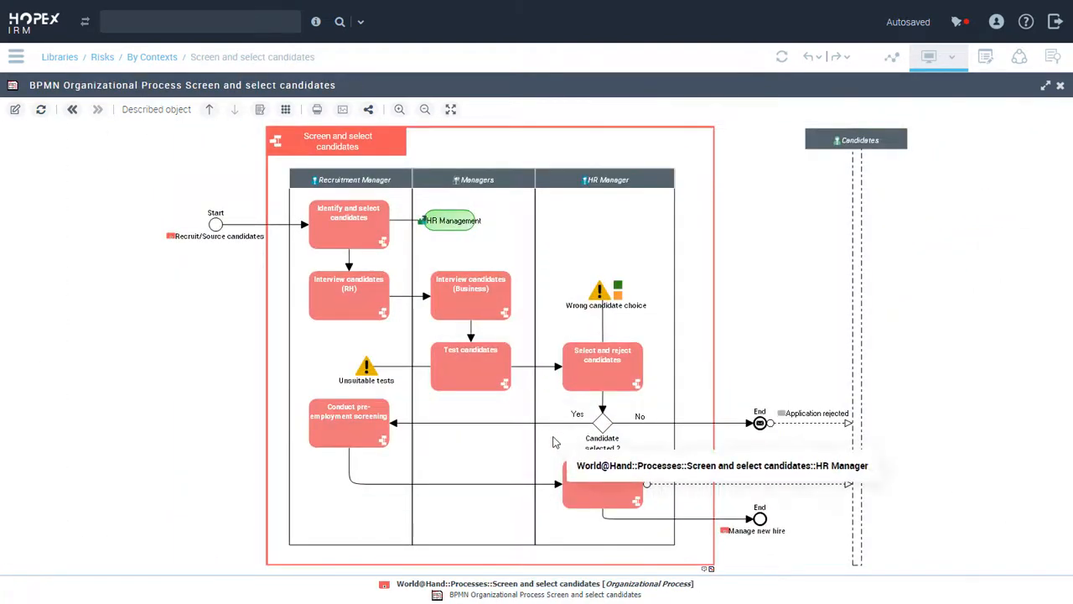
pyautogui.moveTo(553, 311)
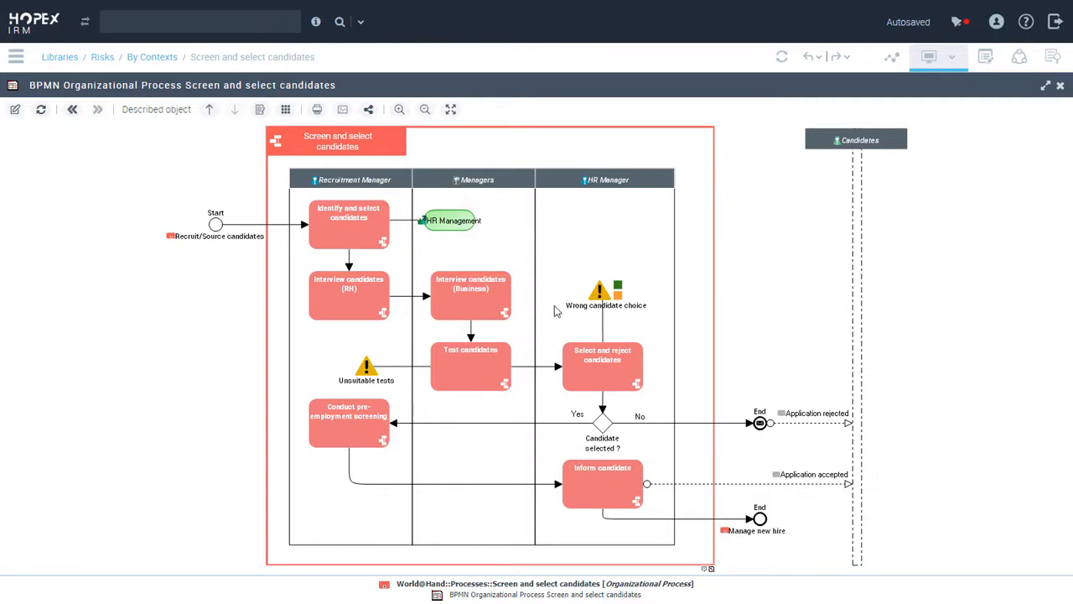
pyautogui.moveTo(619, 285)
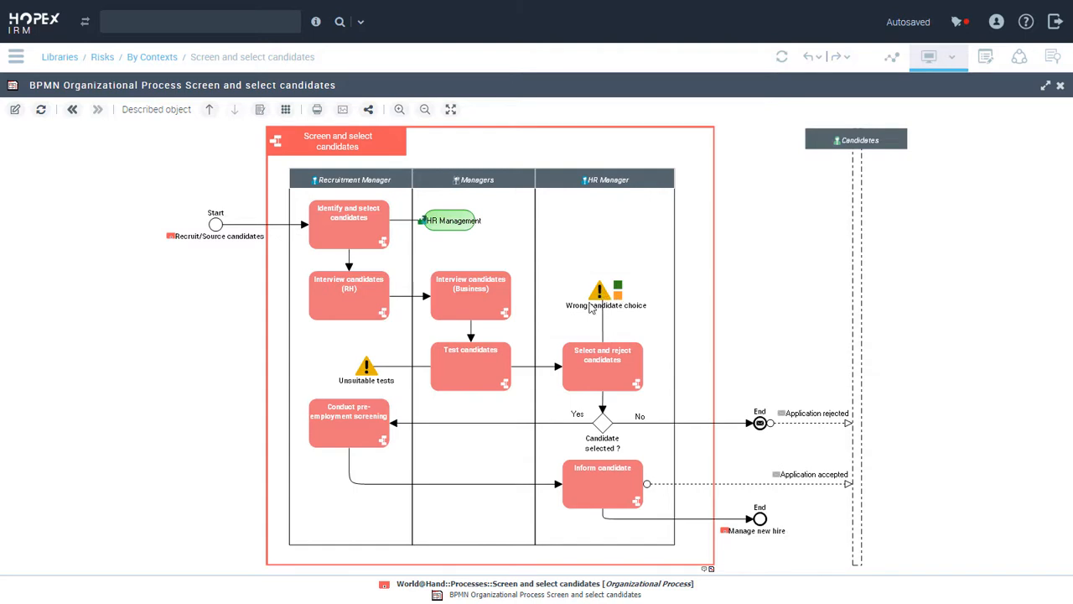
pyautogui.moveTo(595, 363)
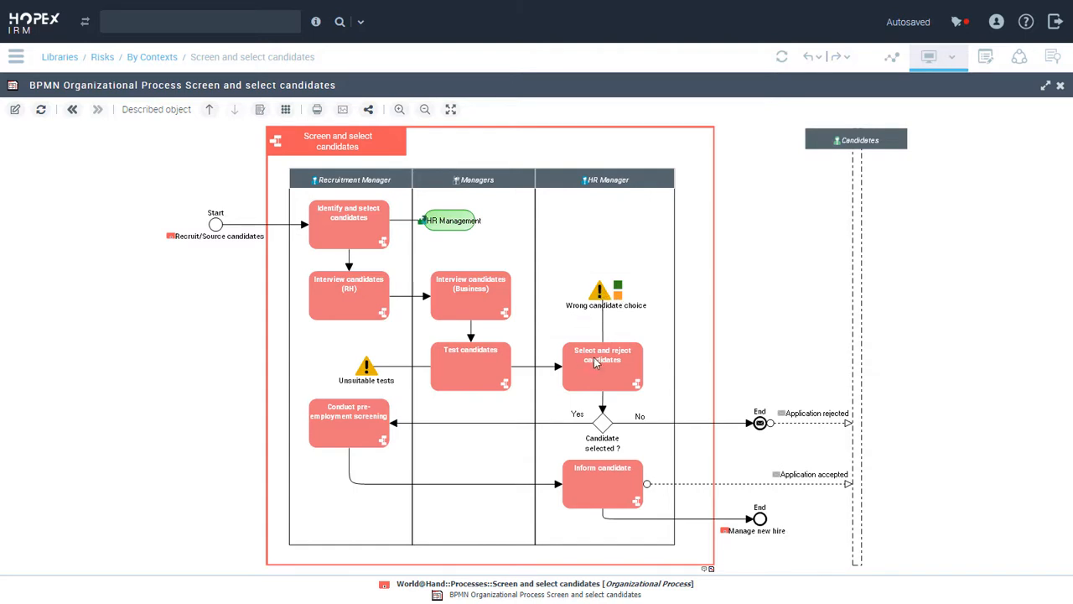
pyautogui.moveTo(57, 149)
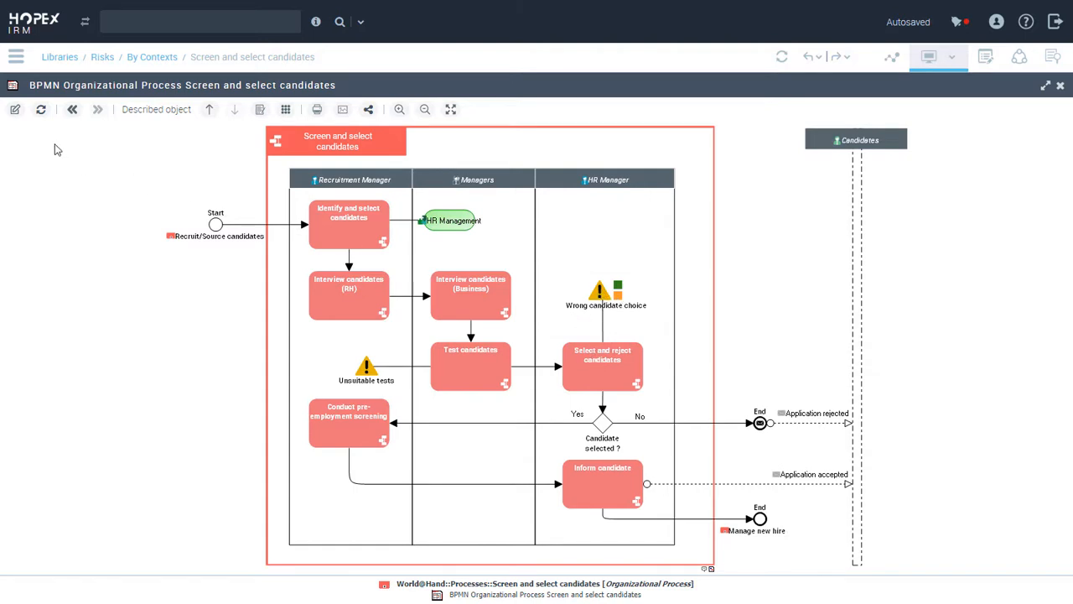
# - Step back twice from Screen and select candidates to the Support Process diagram
pyautogui.click(72, 109)
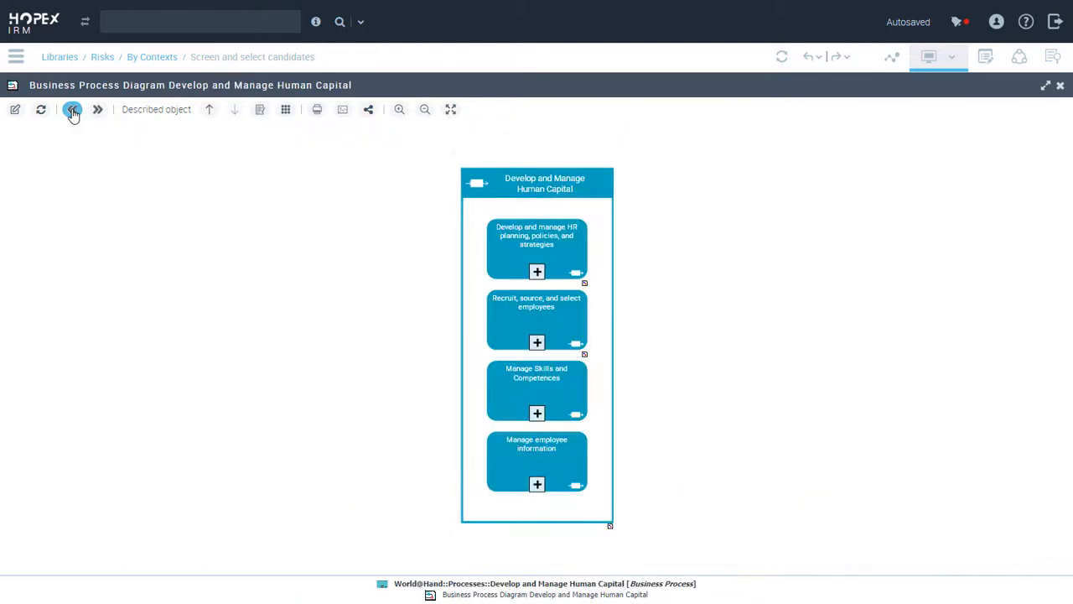
pyautogui.click(72, 109)
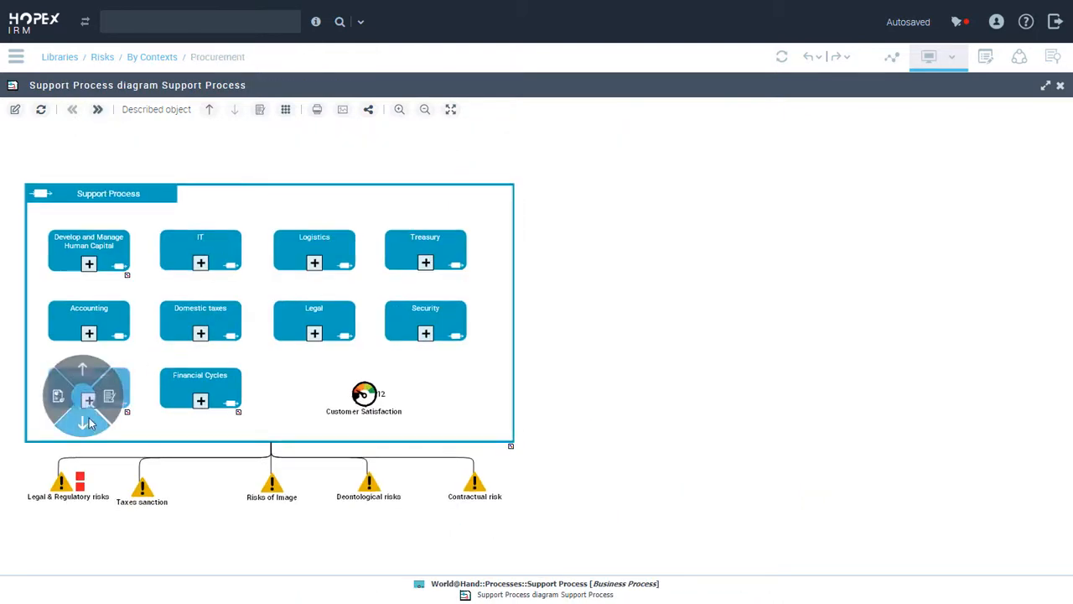